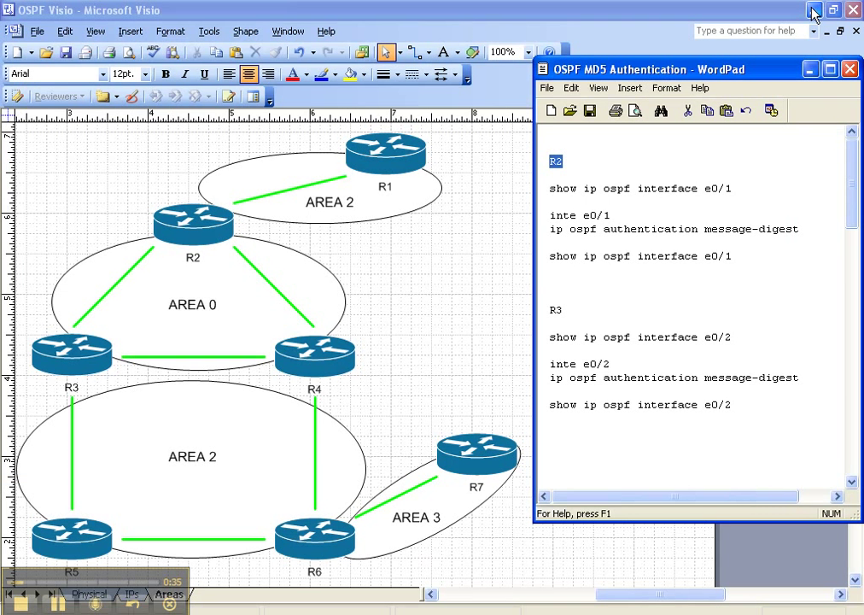
{"action": "mouse_move", "coordinate": [699, 198]}
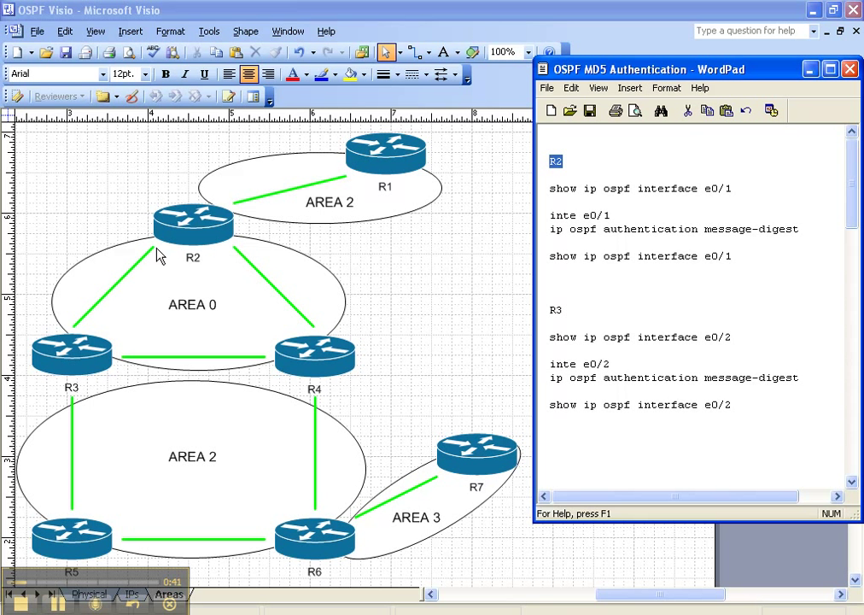
{"action": "mouse_move", "coordinate": [199, 220]}
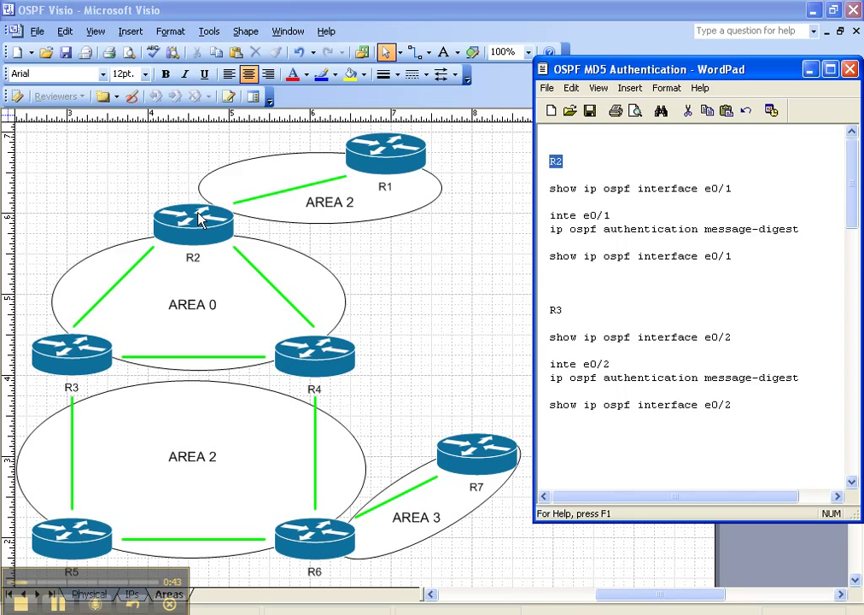
{"action": "mouse_move", "coordinate": [263, 316]}
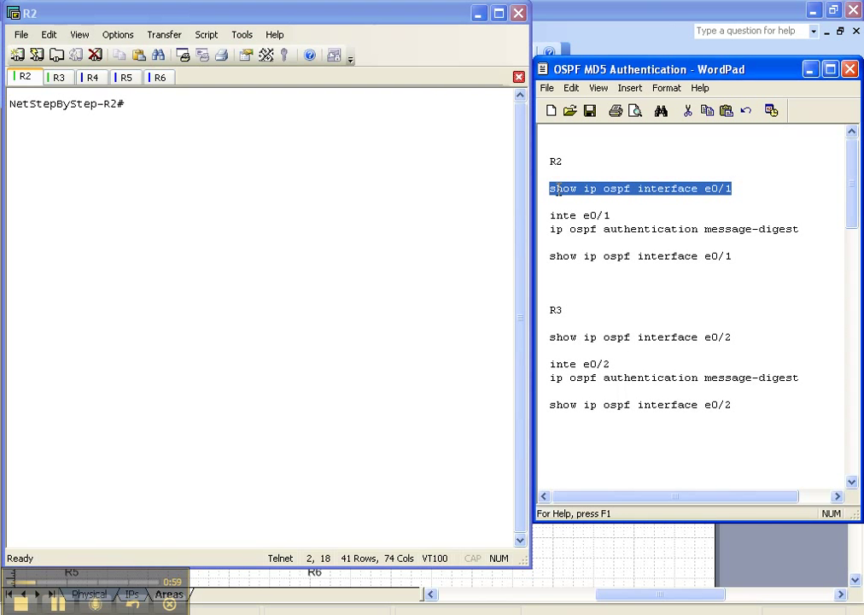
{"action": "mouse_move", "coordinate": [222, 205]}
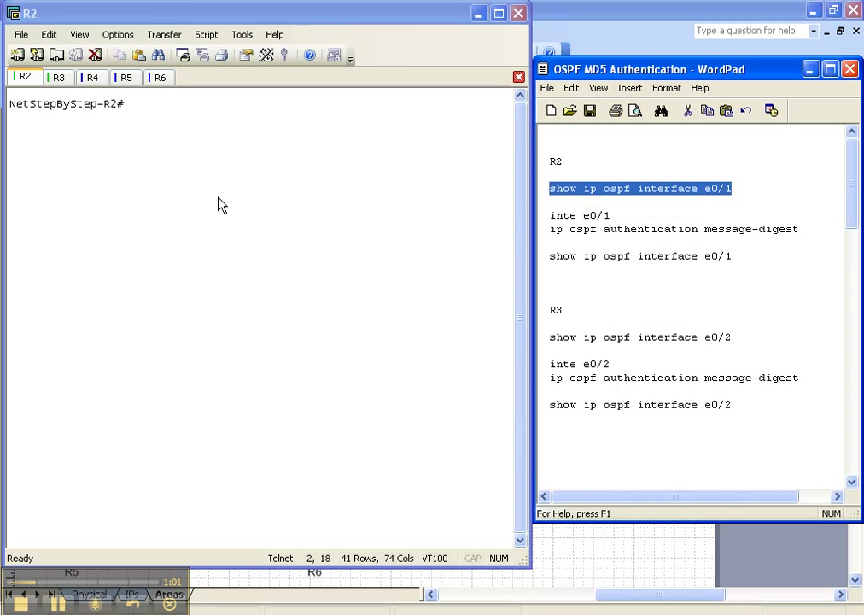
Step: Run 'show ip ospf interface e0/1' on R2 and highlight the Suppress hello line
{"action": "type", "text": "show ip ospf interface e0/1"}
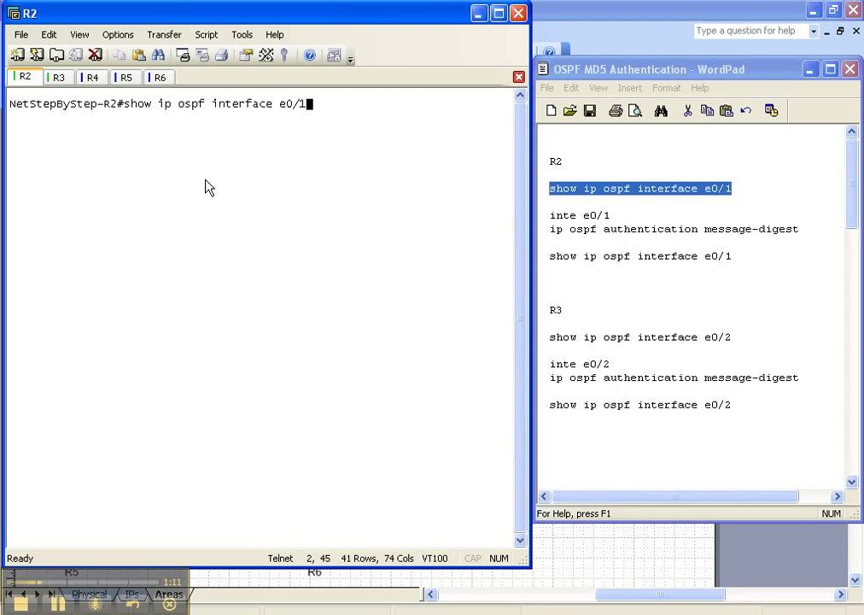
{"action": "key", "text": "Return"}
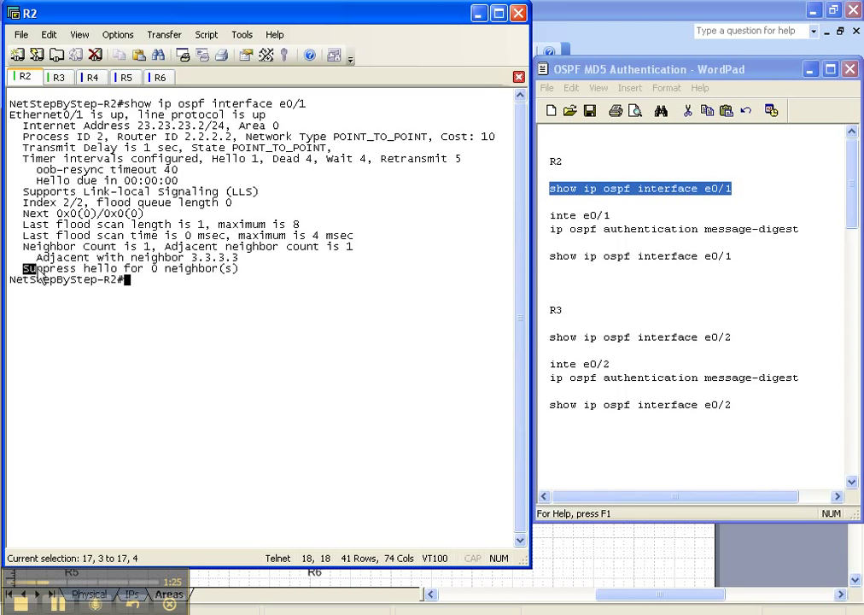
{"action": "left_click_drag", "start_coordinate": [24, 268], "coordinate": [220, 268]}
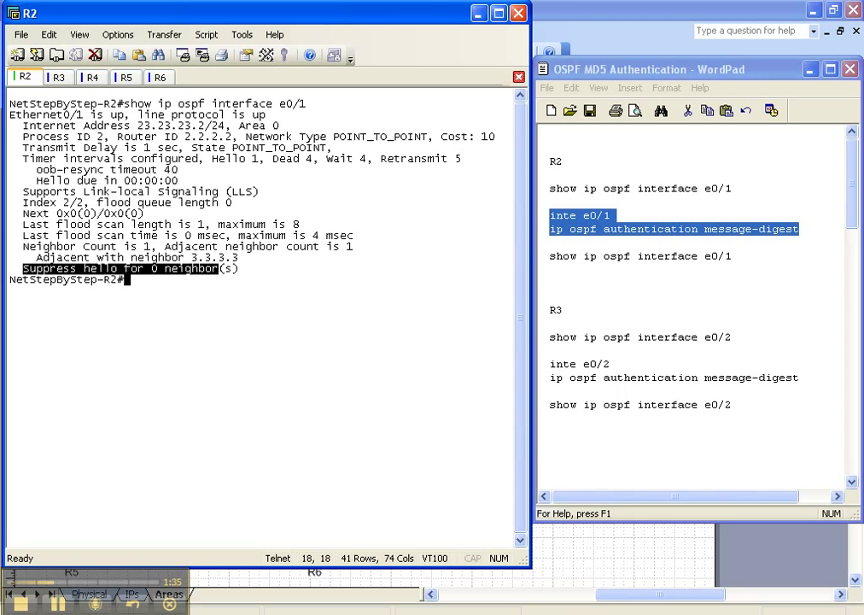
Step: Enter config mode on R2 for e0/1 message-digest authentication, then highlight the Neighbor Down log
{"action": "type", "text": "conf t"}
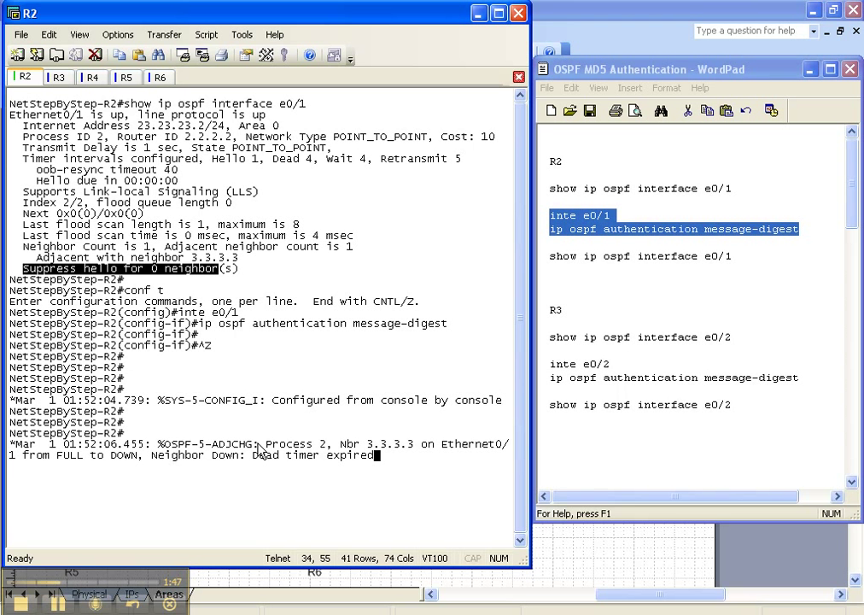
{"action": "double_click", "coordinate": [288, 444]}
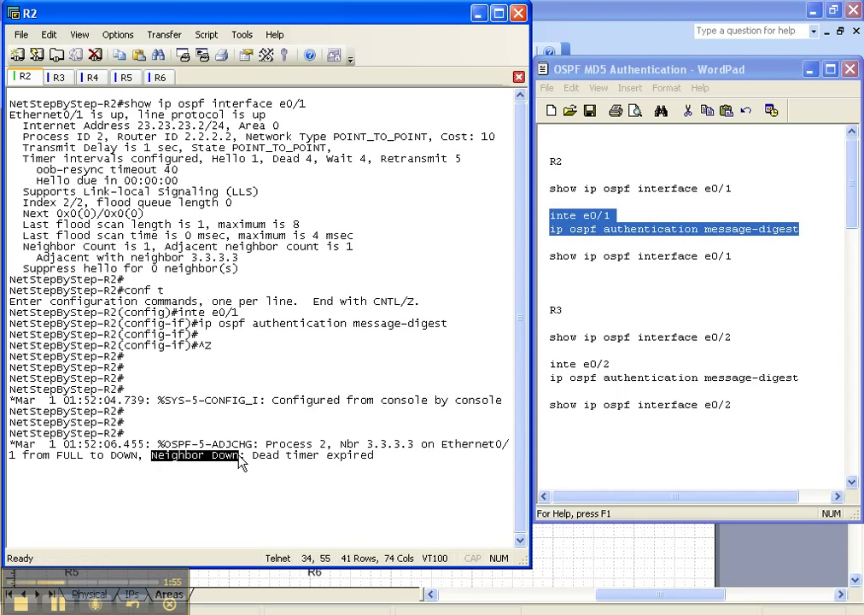
{"action": "mouse_move", "coordinate": [284, 291]}
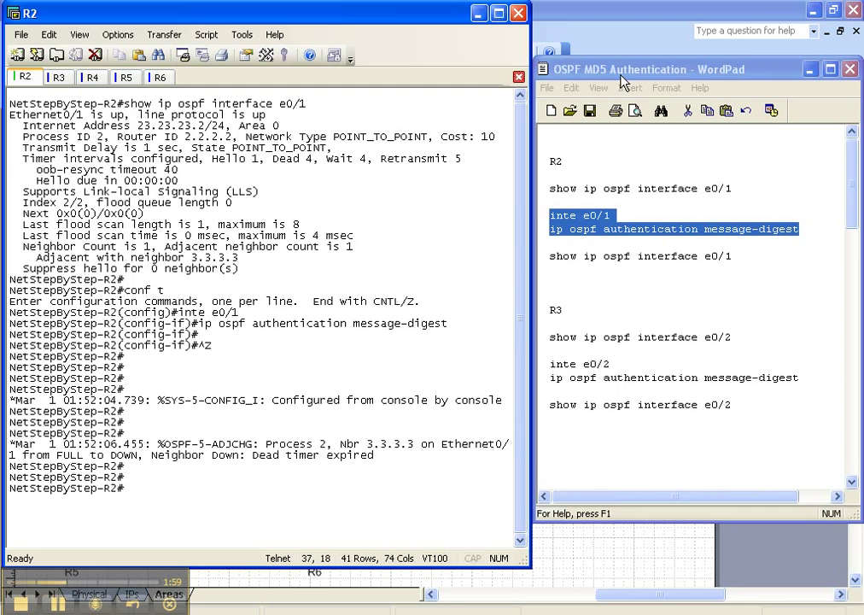
Step: Copy the verification command from the notes, run it on R2, then move to the R3 session
{"action": "right_click", "coordinate": [640, 256]}
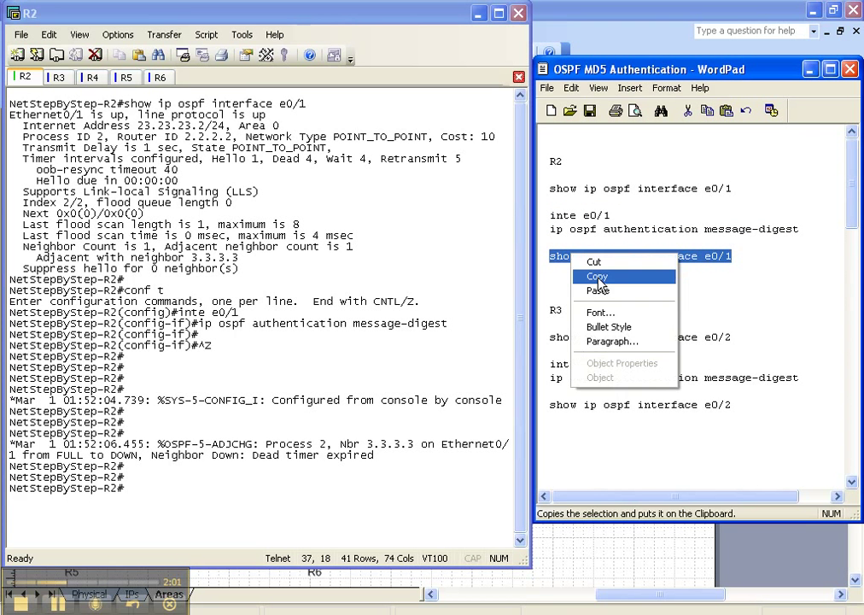
{"action": "left_click", "coordinate": [596, 277]}
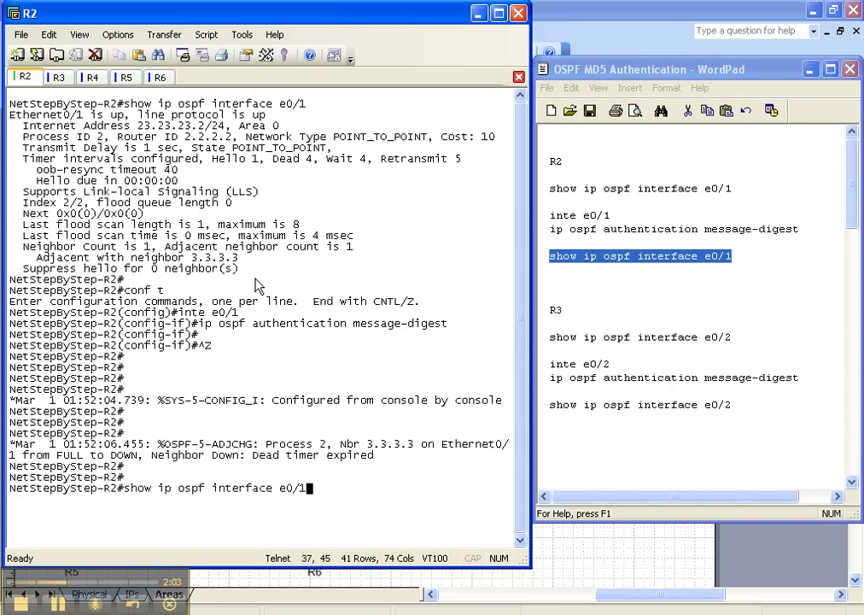
{"action": "key", "text": "Return"}
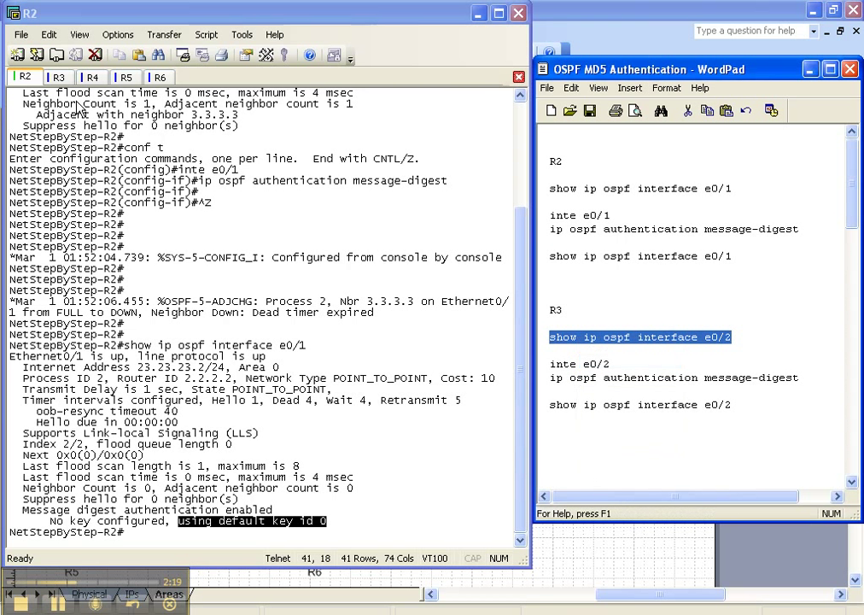
{"action": "left_click", "coordinate": [58, 77]}
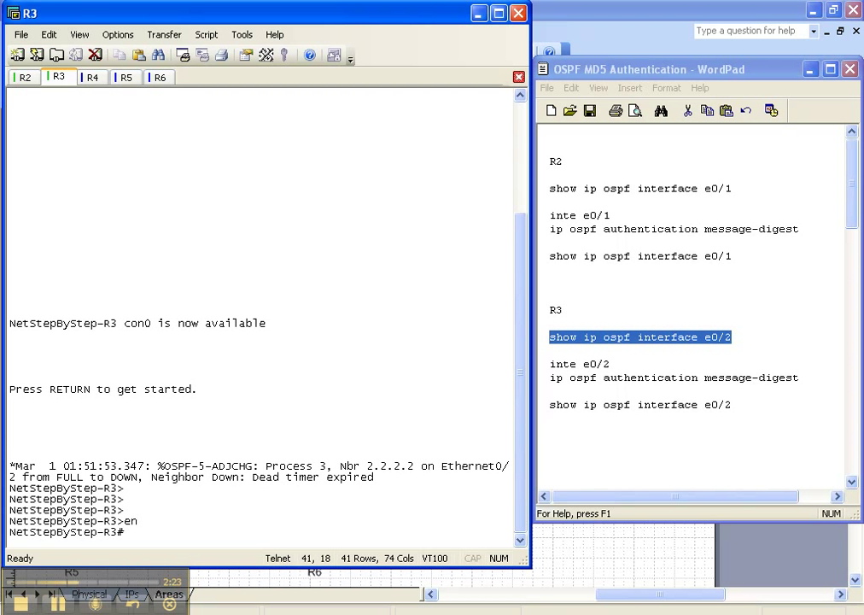
Step: Run 'show ip ospf interface e0/2' on R3 and prepare to copy R3's authentication commands
{"action": "type", "text": "show ip ospf interface e0/2"}
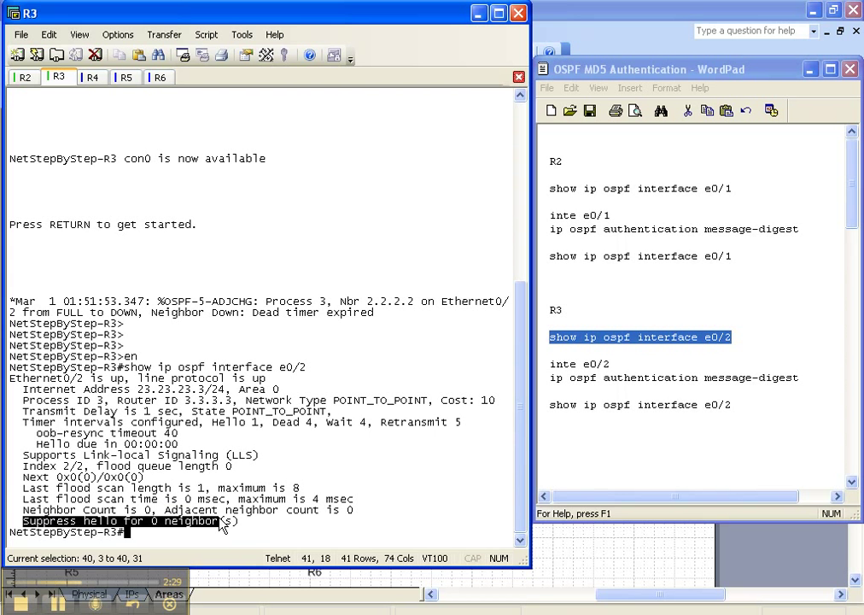
{"action": "left_click", "coordinate": [24, 77]}
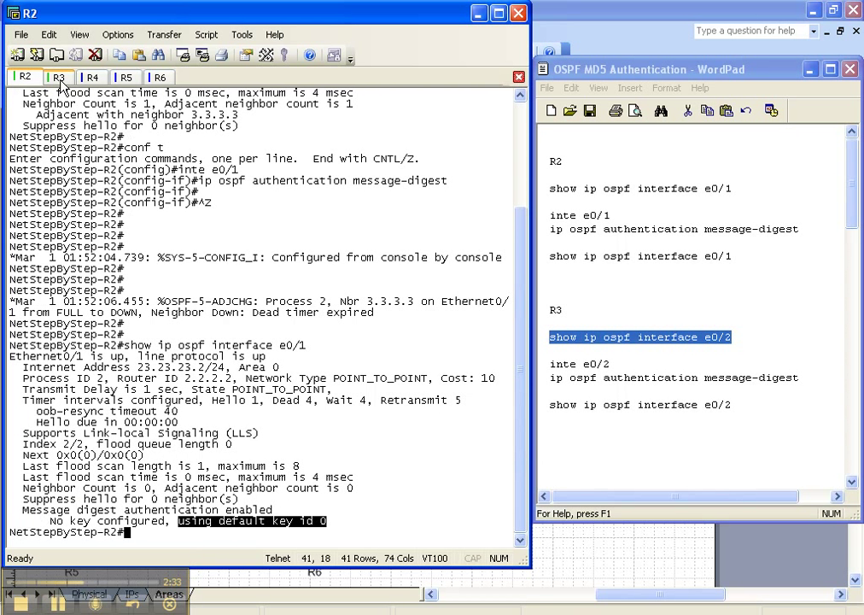
{"action": "left_click", "coordinate": [58, 77]}
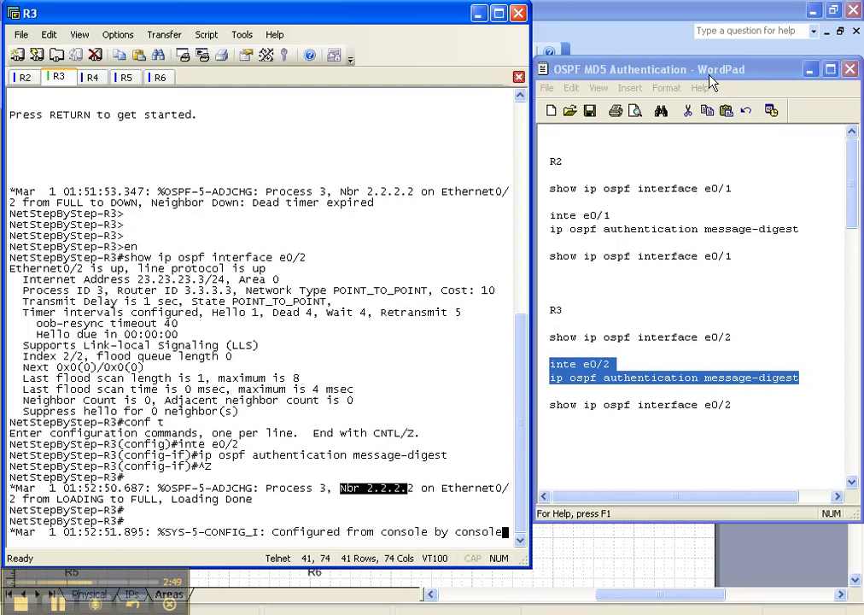
{"action": "right_click", "coordinate": [641, 403]}
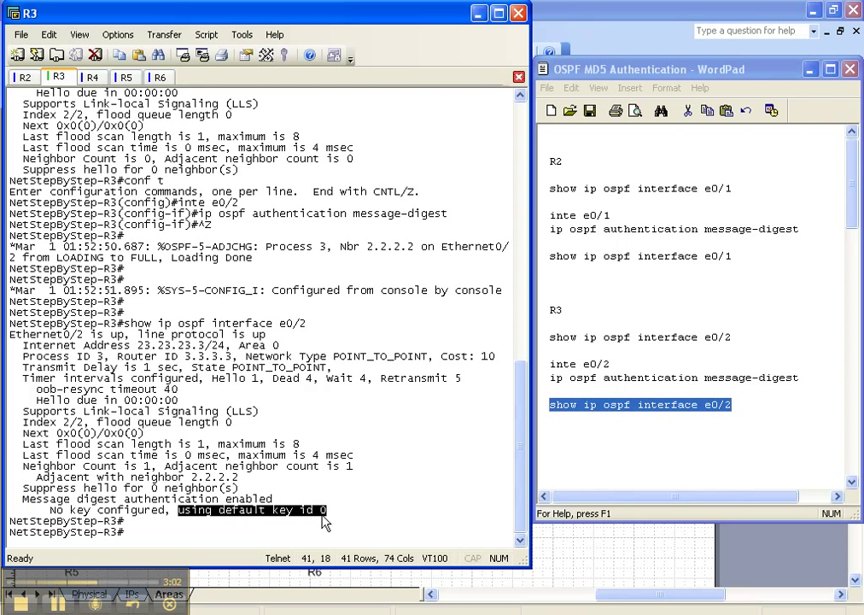
Step: In the WordPad notes, locate R2's e0/1 lines and select key number 7 in the md5 command
{"action": "left_click", "coordinate": [24, 77]}
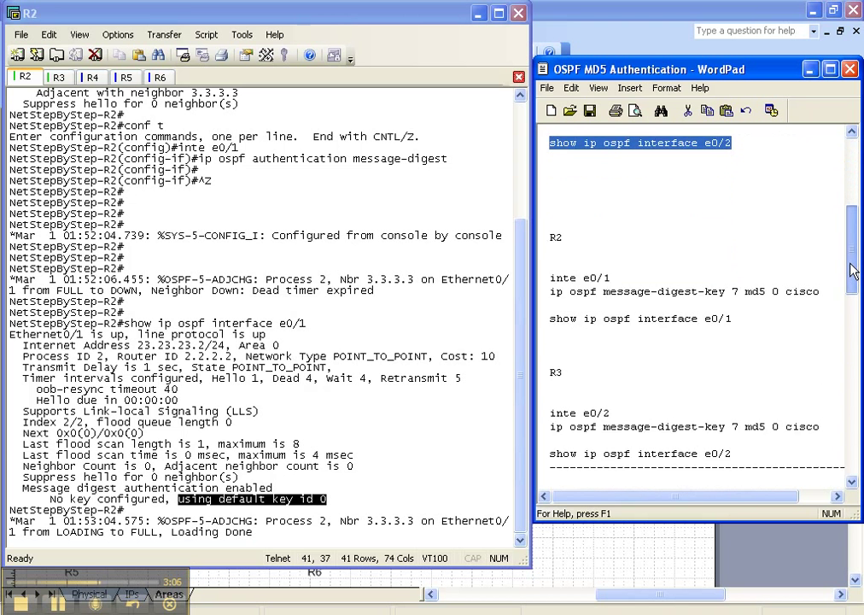
{"action": "scroll", "scroll_direction": "down", "scroll_amount": 3}
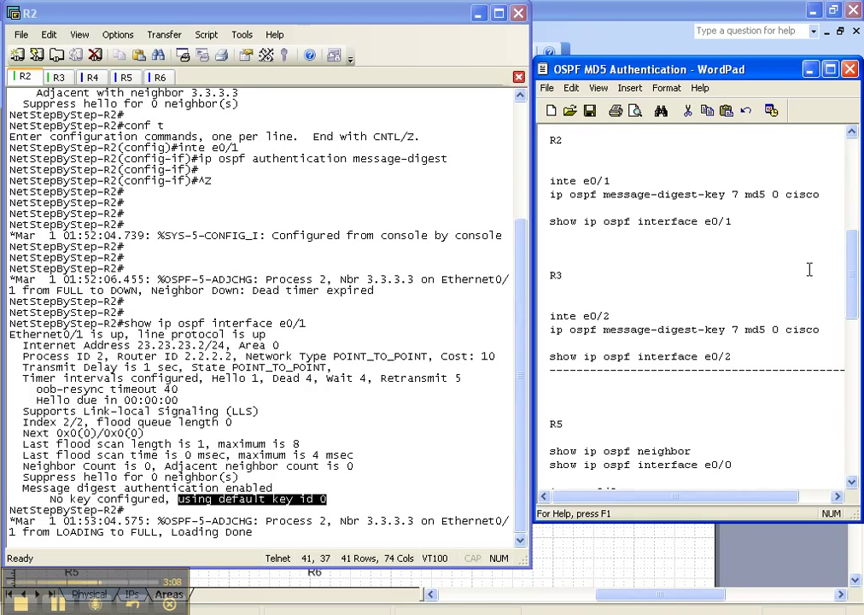
{"action": "mouse_move", "coordinate": [803, 229]}
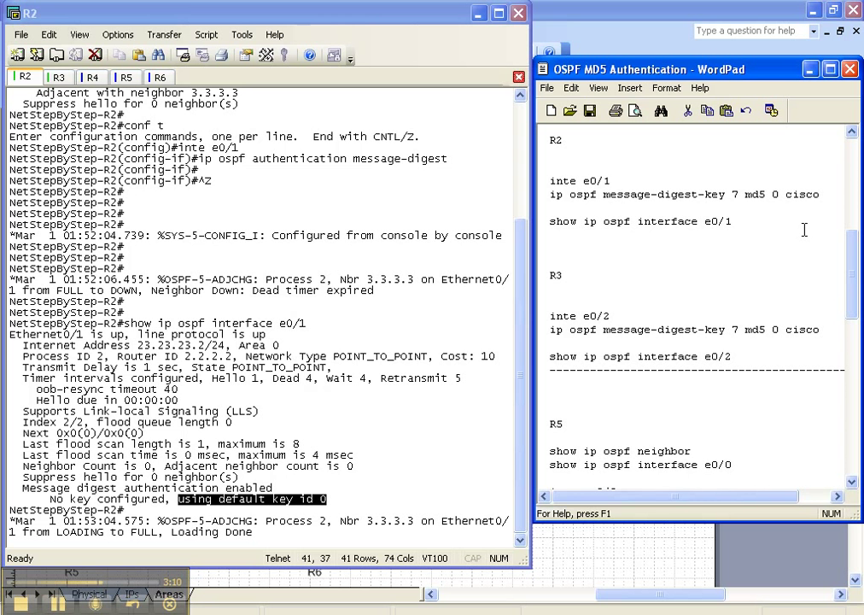
{"action": "mouse_move", "coordinate": [741, 195]}
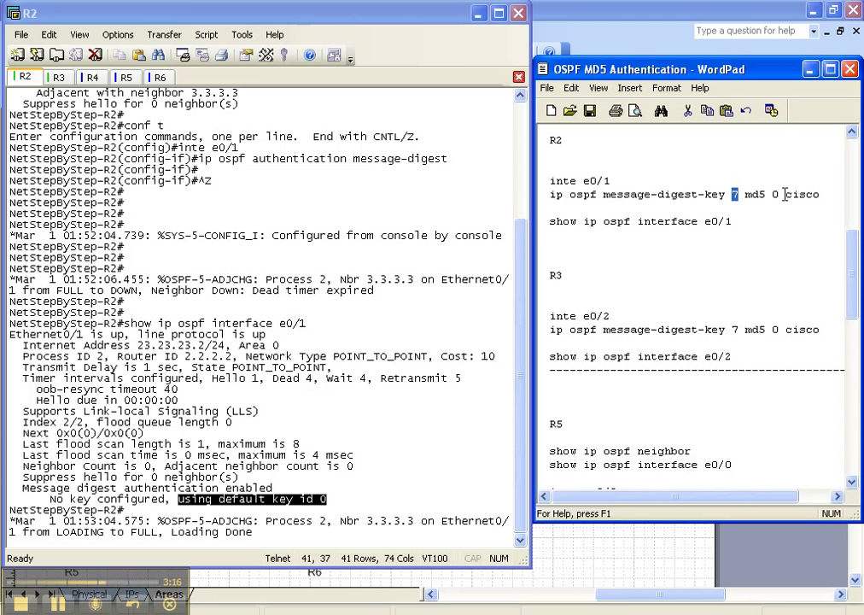
{"action": "double_click", "coordinate": [801, 195]}
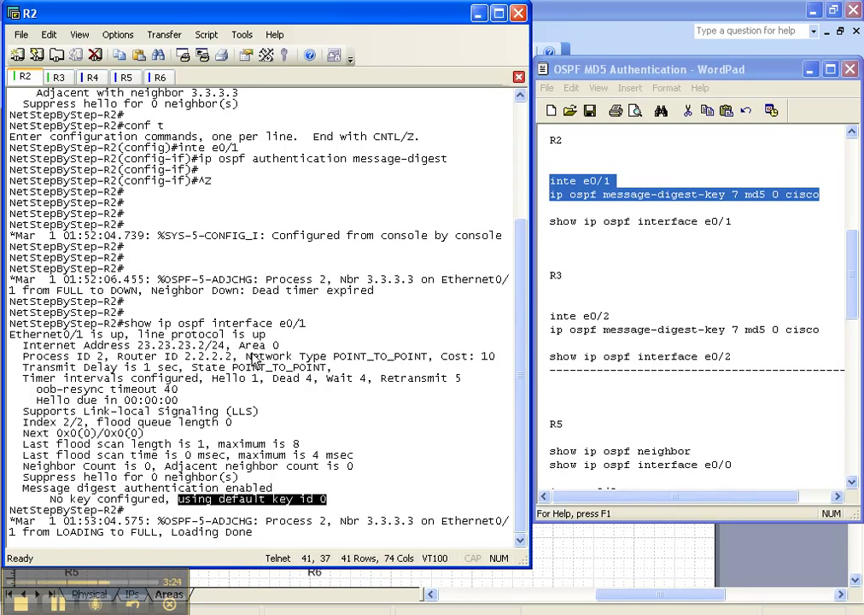
Step: Copy R3's e0/2 interface and message-digest-key 7 md5 cisco commands
{"action": "scroll", "scroll_direction": "down", "scroll_amount": 3}
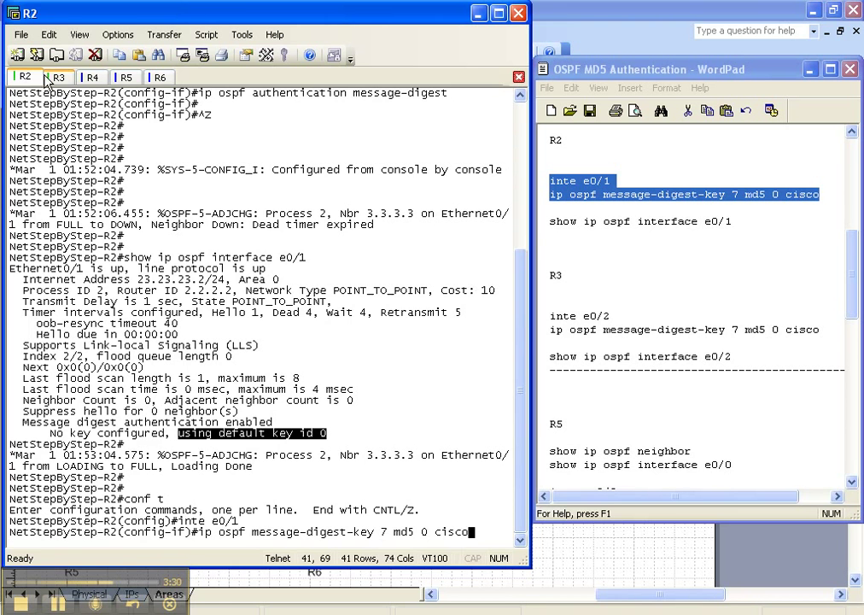
{"action": "left_click", "coordinate": [58, 77]}
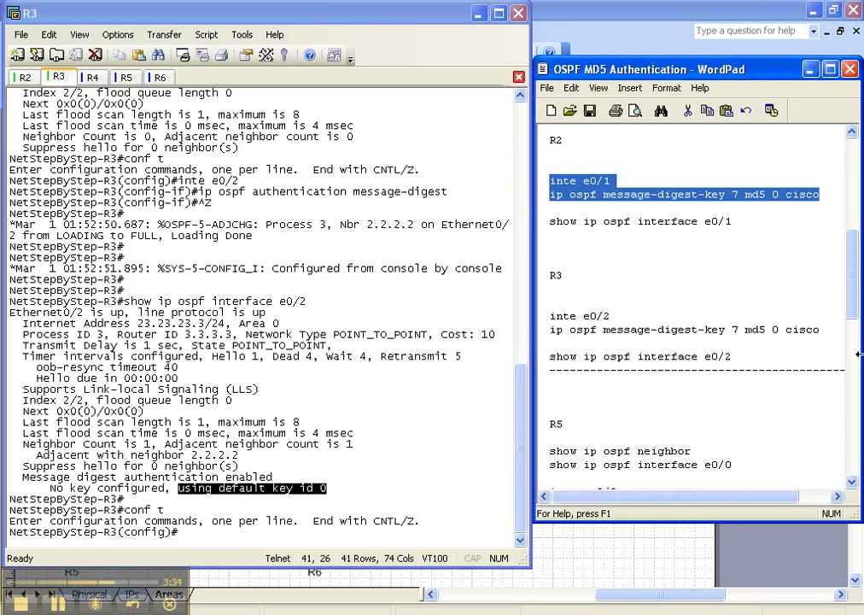
{"action": "right_click", "coordinate": [584, 328]}
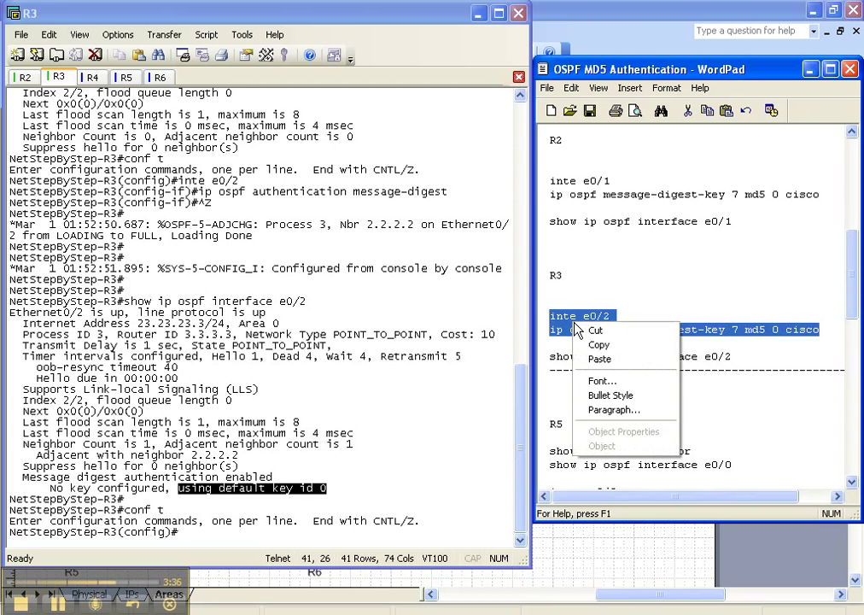
{"action": "left_click", "coordinate": [355, 304]}
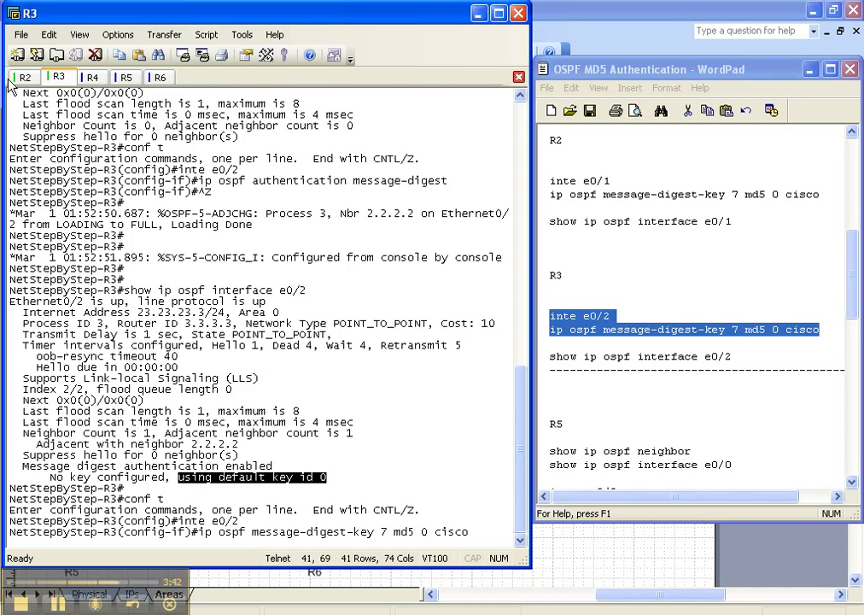
Step: Apply the key 7 commands across the R2 and R3 sessions, ending on R2
{"action": "left_click", "coordinate": [24, 77]}
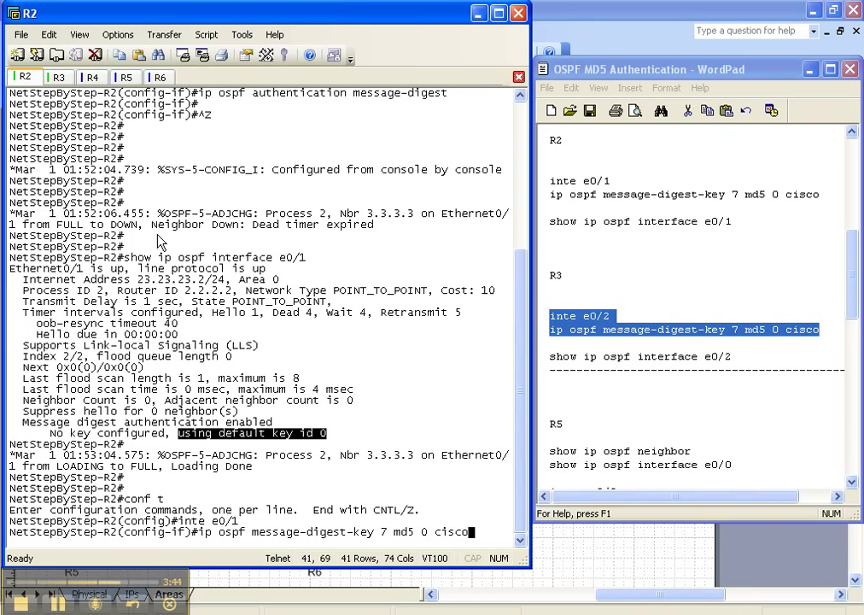
{"action": "left_click", "coordinate": [58, 76]}
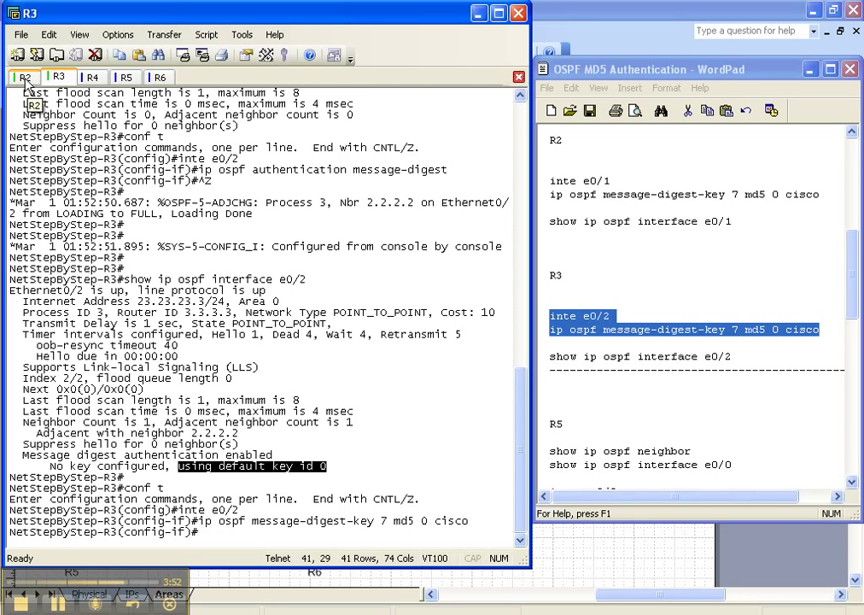
{"action": "left_click", "coordinate": [24, 77]}
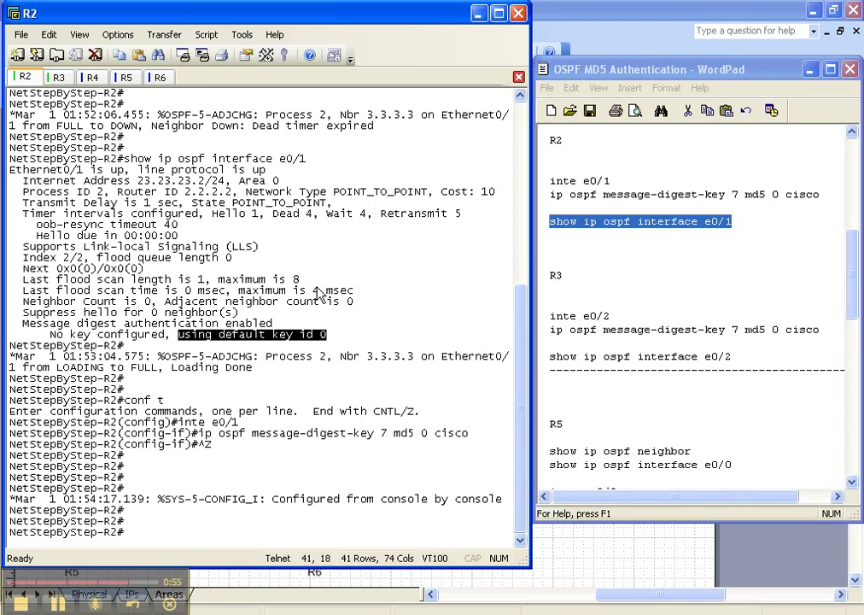
Step: Copy the 'show ip ospf interface e0/1' verify command for R2, then move to the R3 session
{"action": "right_click", "coordinate": [640, 222]}
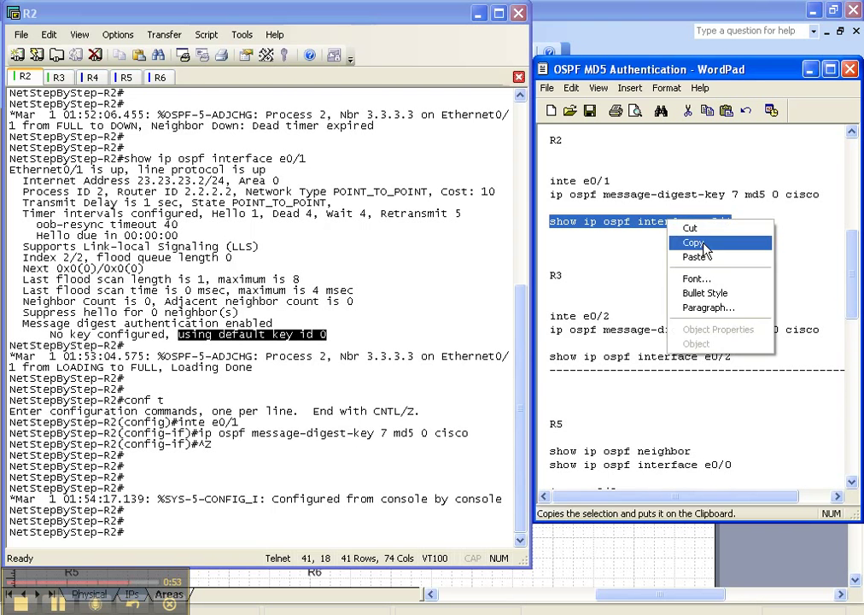
{"action": "left_click", "coordinate": [694, 242]}
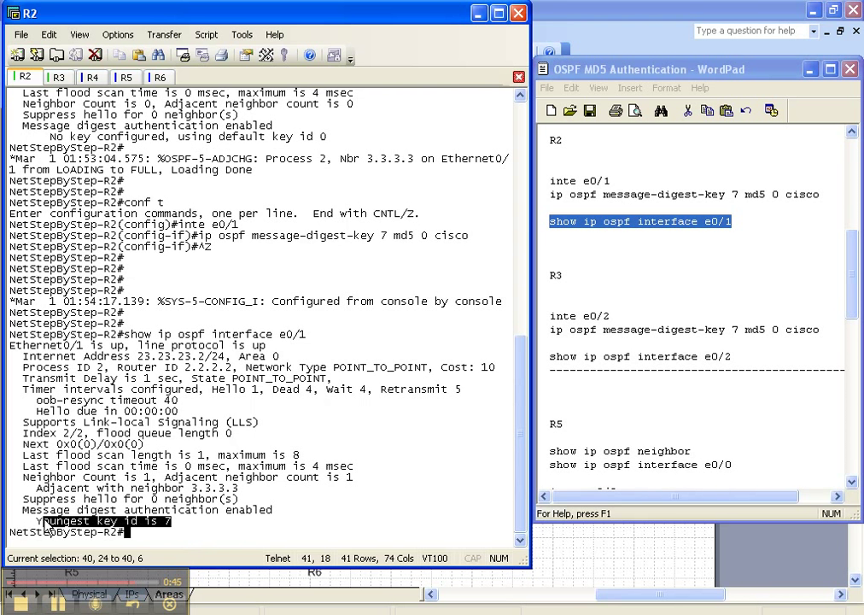
{"action": "left_click", "coordinate": [58, 77]}
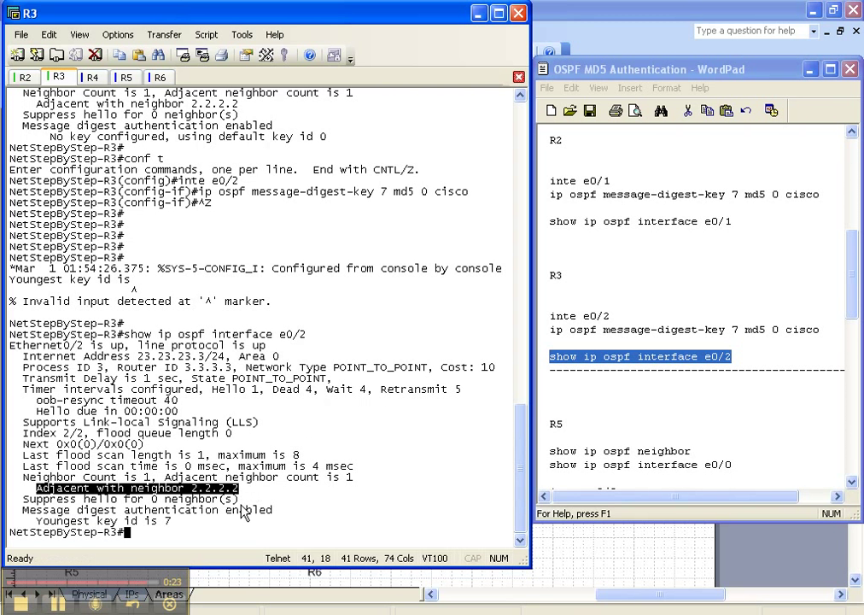
{"action": "mouse_move", "coordinate": [304, 376]}
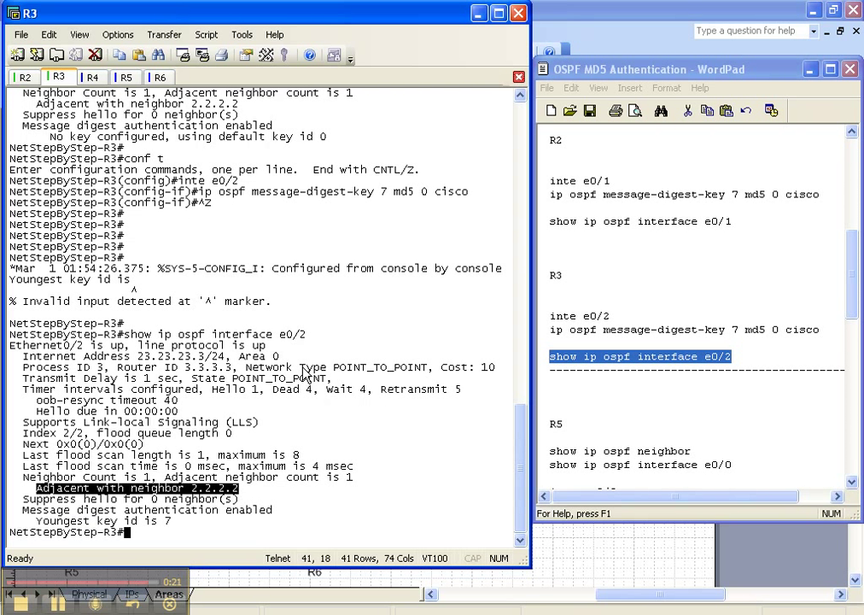